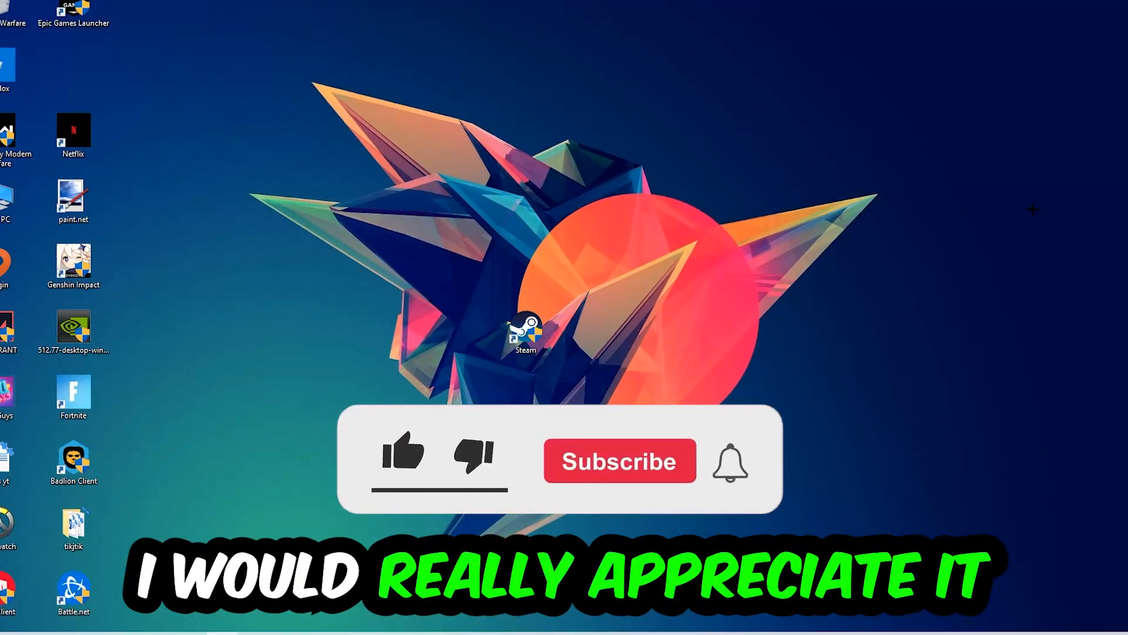
Bring up Task Manager from the taskbar to list the running processes.
click(402, 458)
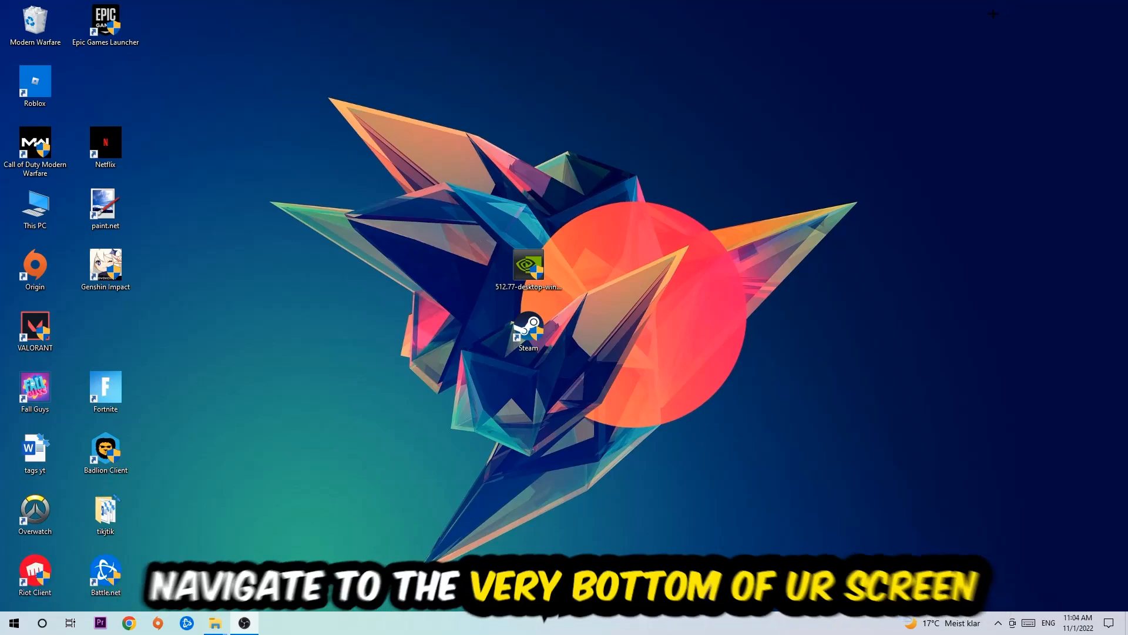
mouse_move(550, 87)
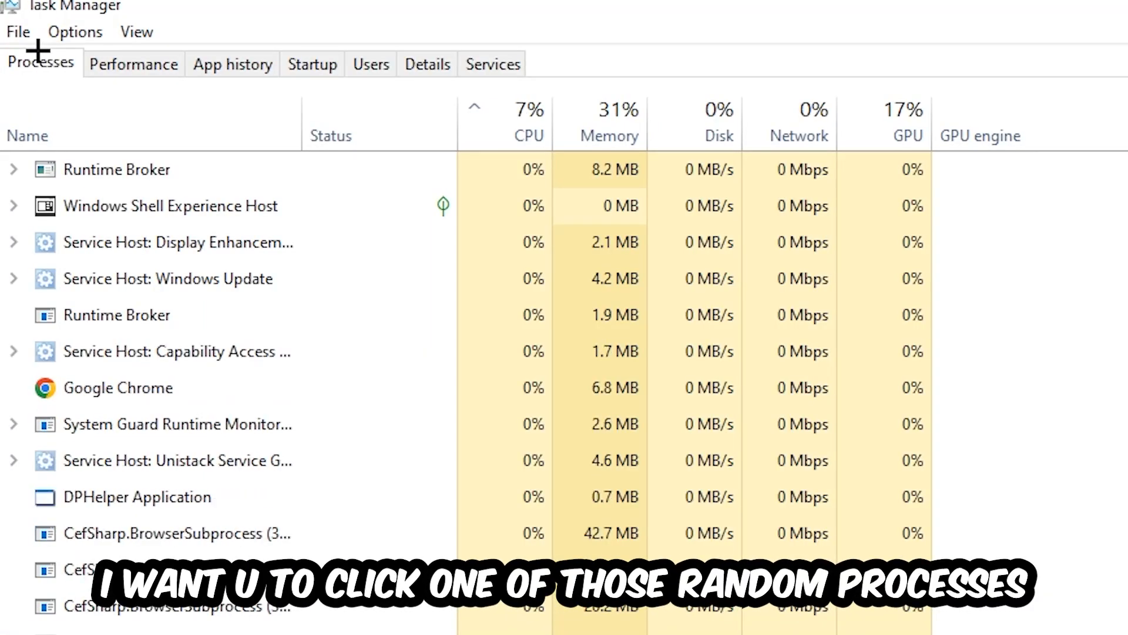
mouse_move(732, 339)
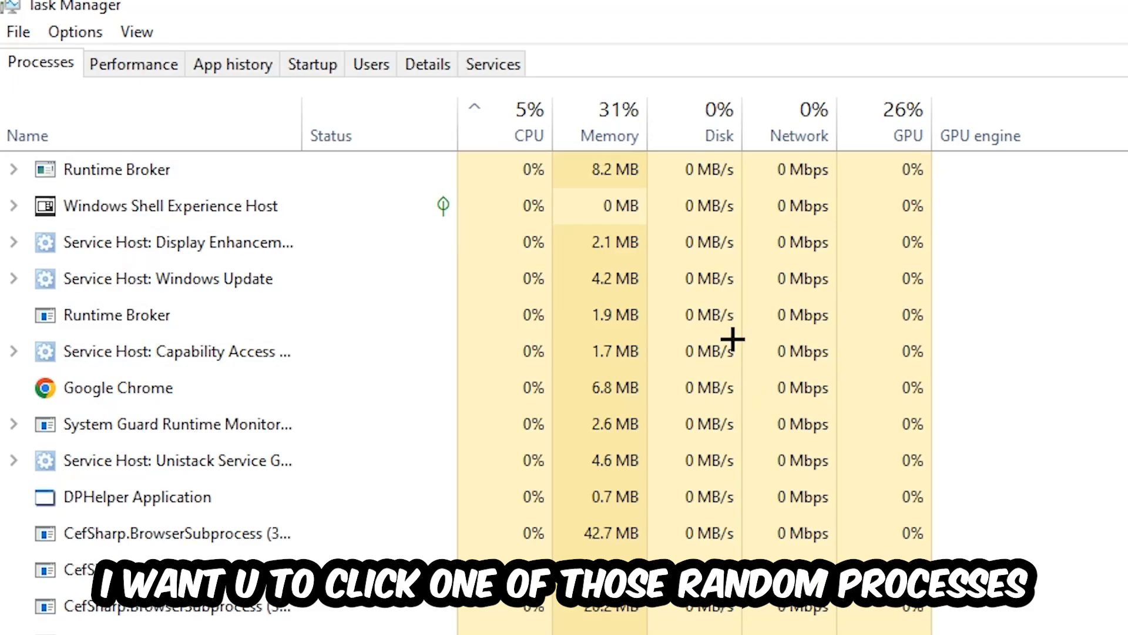
Select a leftover background game process in the Processes list to end it.
click(137, 496)
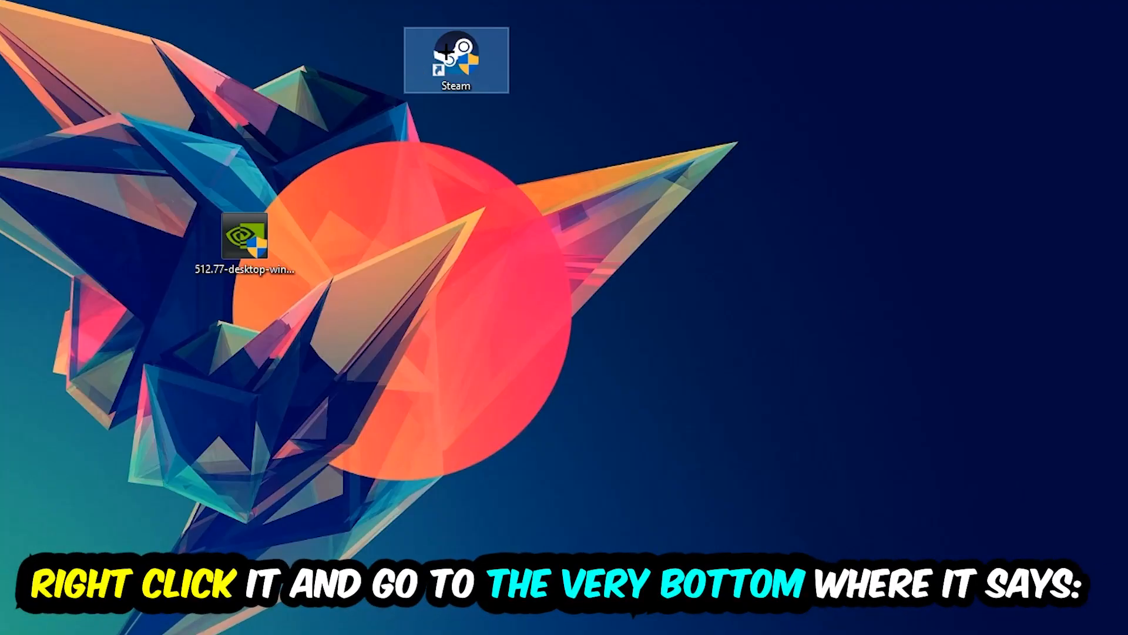
Show the Steam desktop shortcut's Properties window via its context menu.
right_click(456, 58)
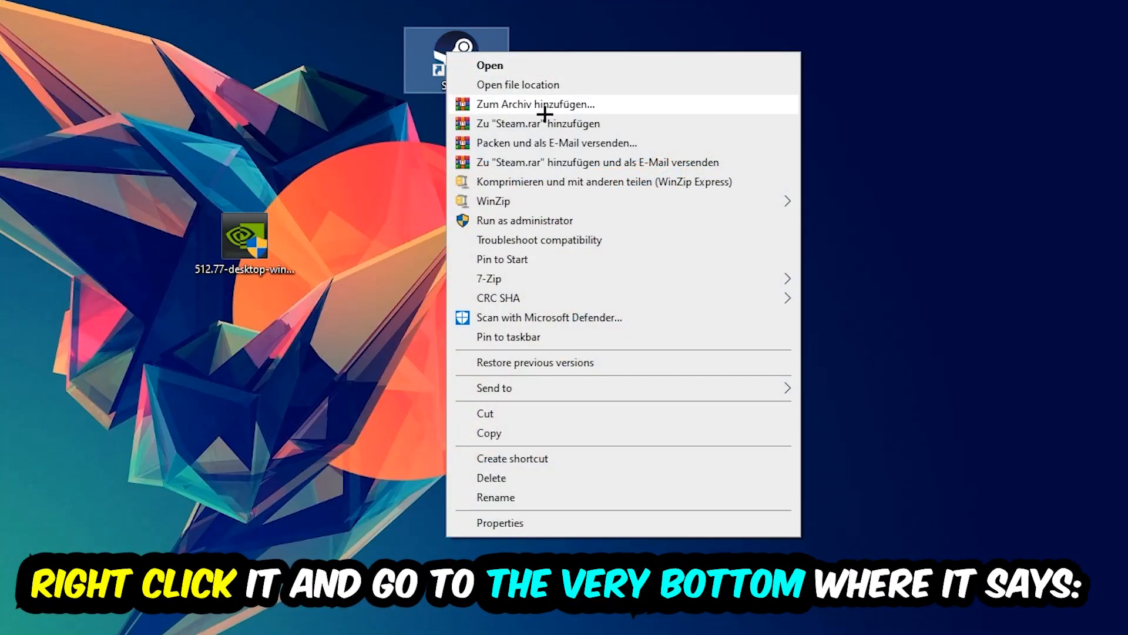
click(500, 522)
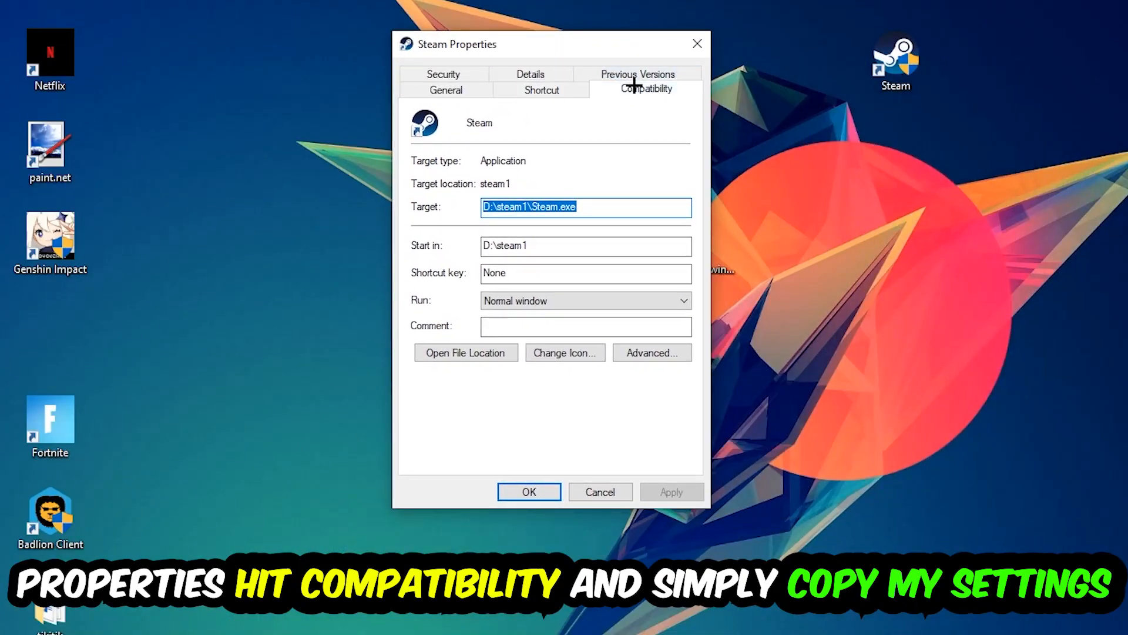
Set Windows 8 compatibility mode and Run as administrator, then apply and close.
click(645, 88)
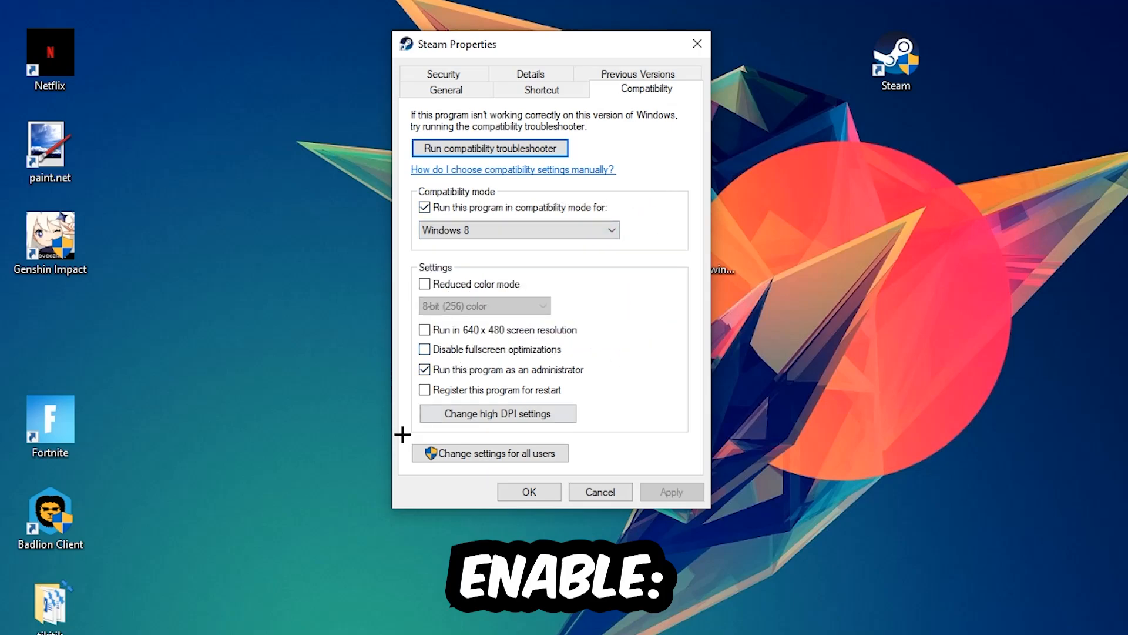
mouse_move(620, 360)
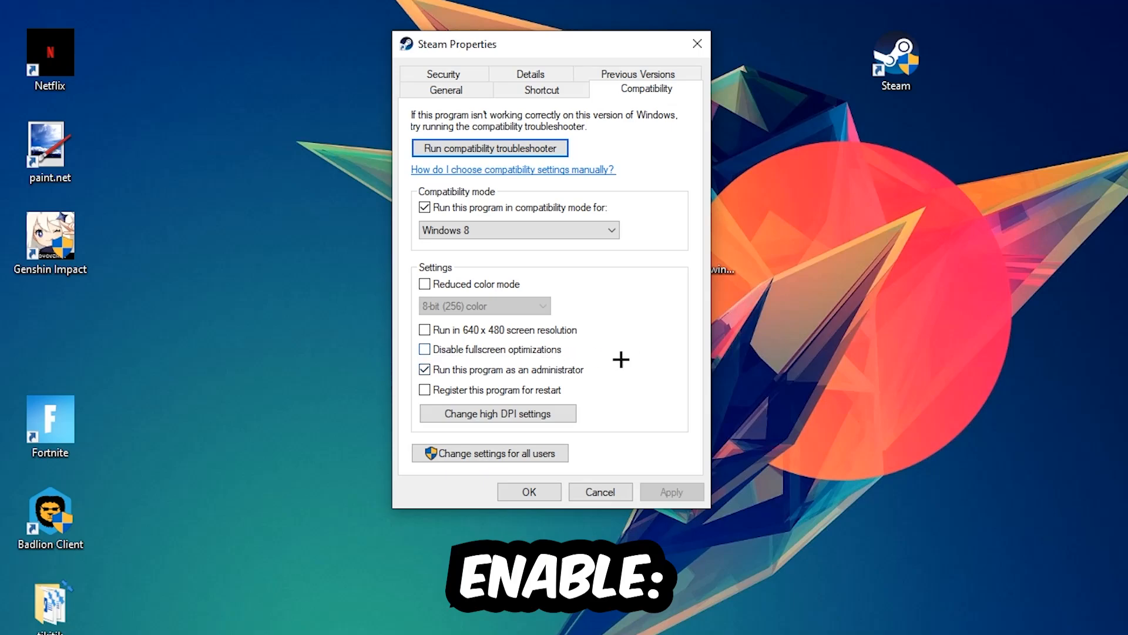
click(528, 491)
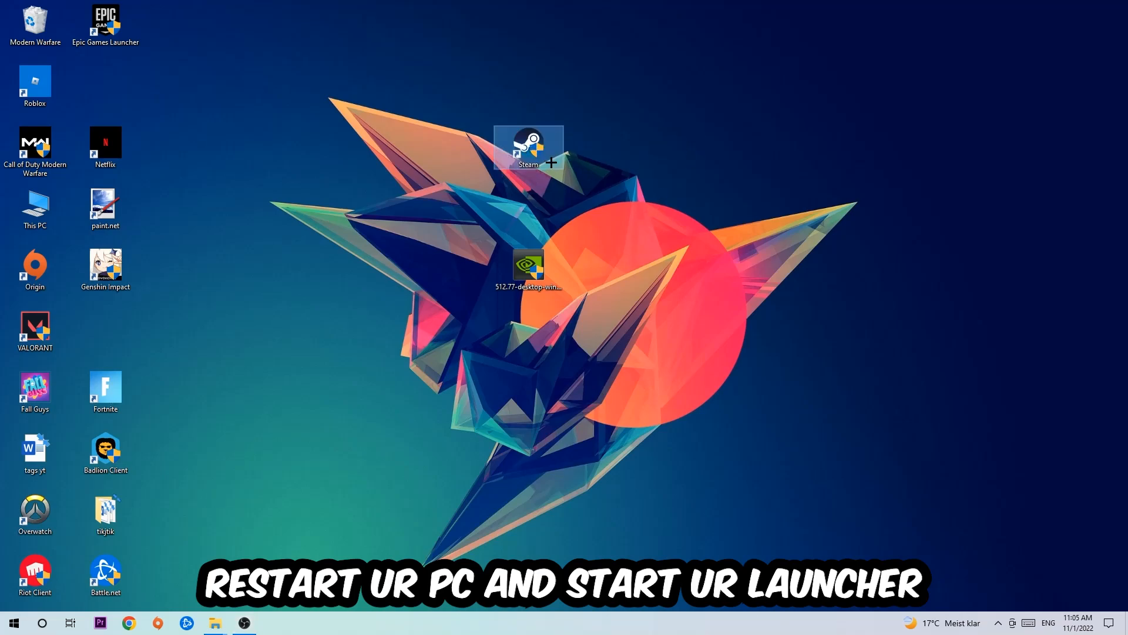
mouse_move(657, 329)
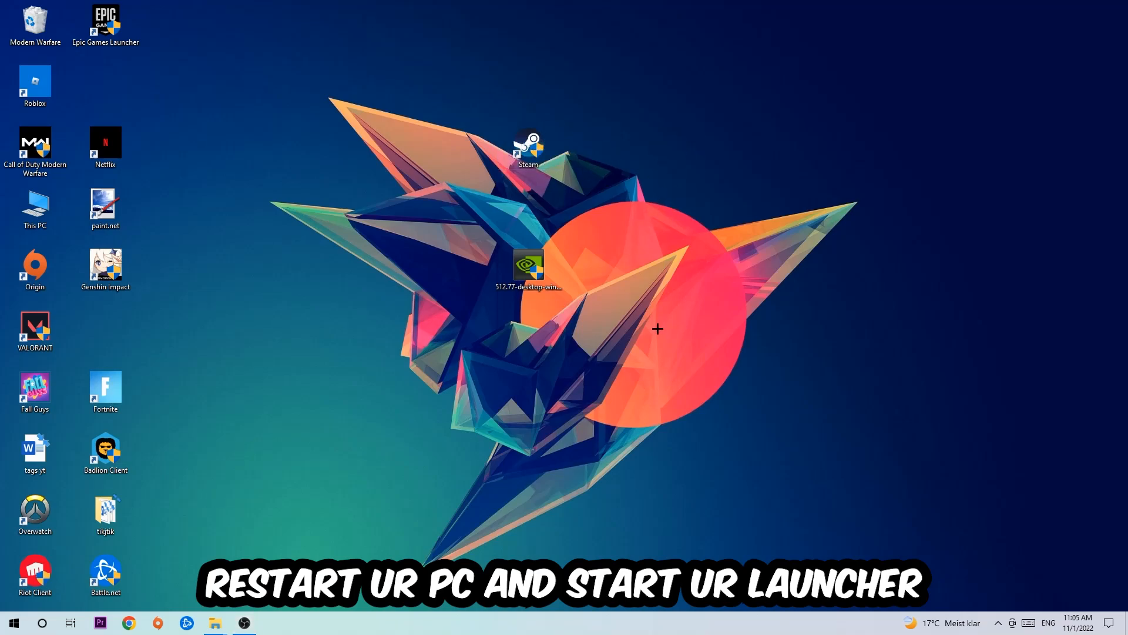